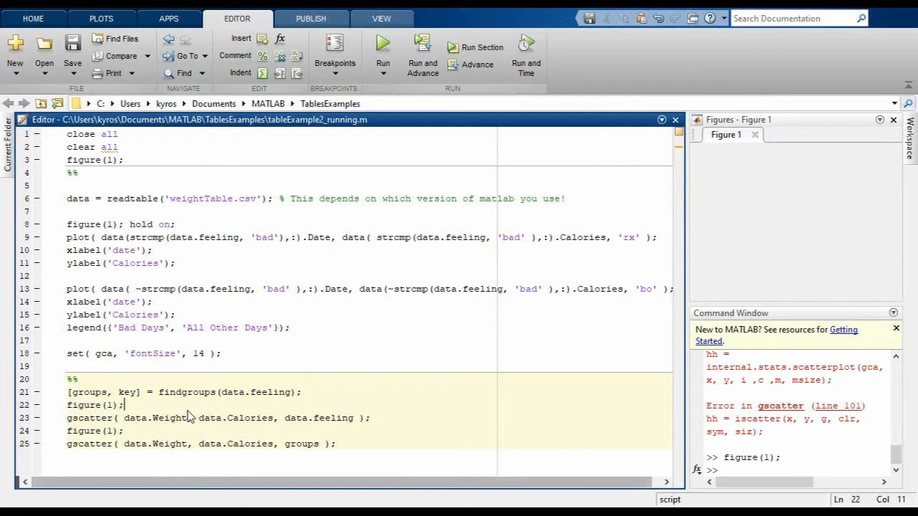
Select and run the findgroups/gscatter section plotting weight against calories by feeling
triple_click(216, 417)
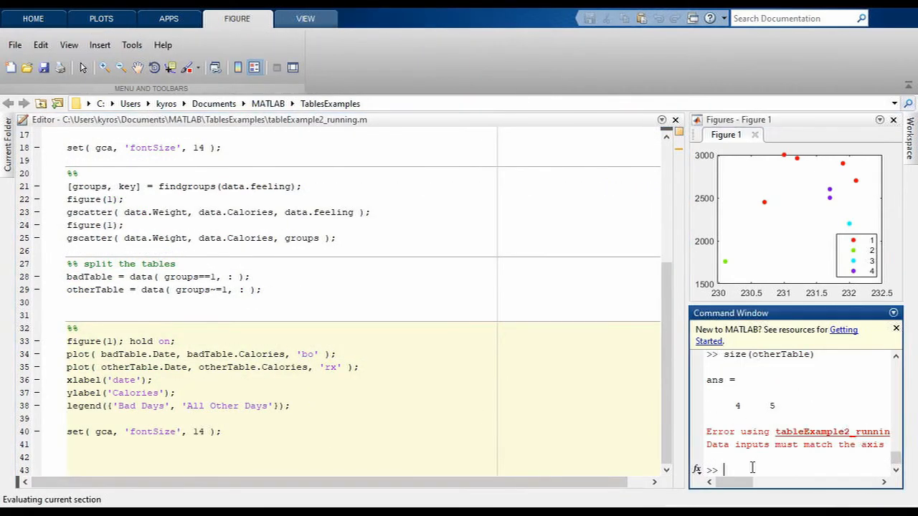
Close all figures, then select and run the split-tables plot of calories over date
text(close all)
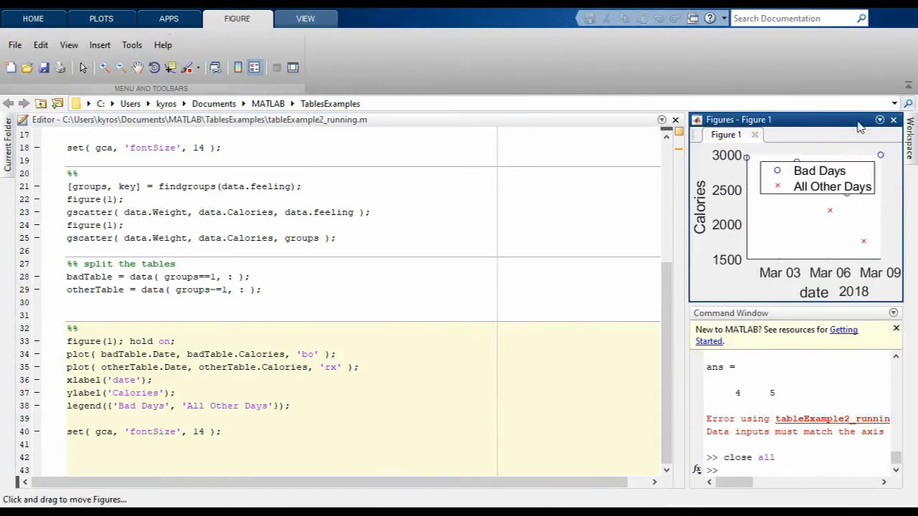
drag(817, 178, 801, 245)
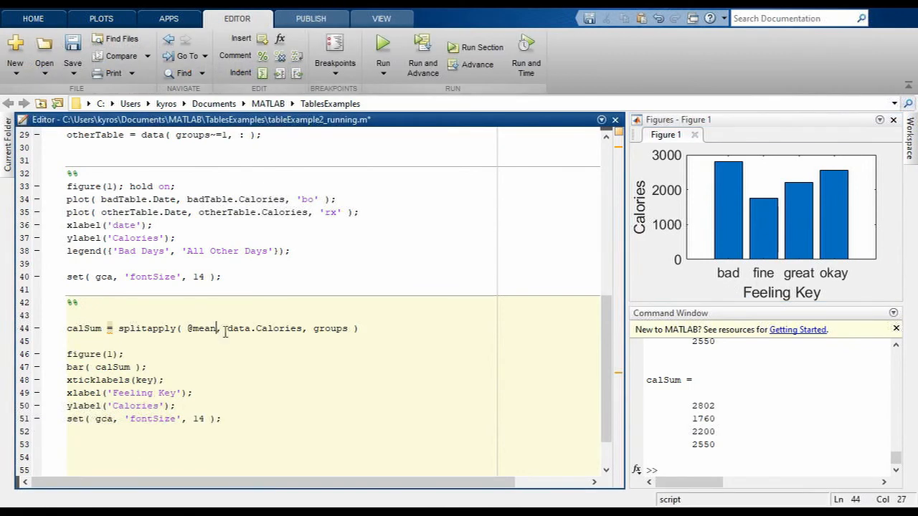
text(@std)
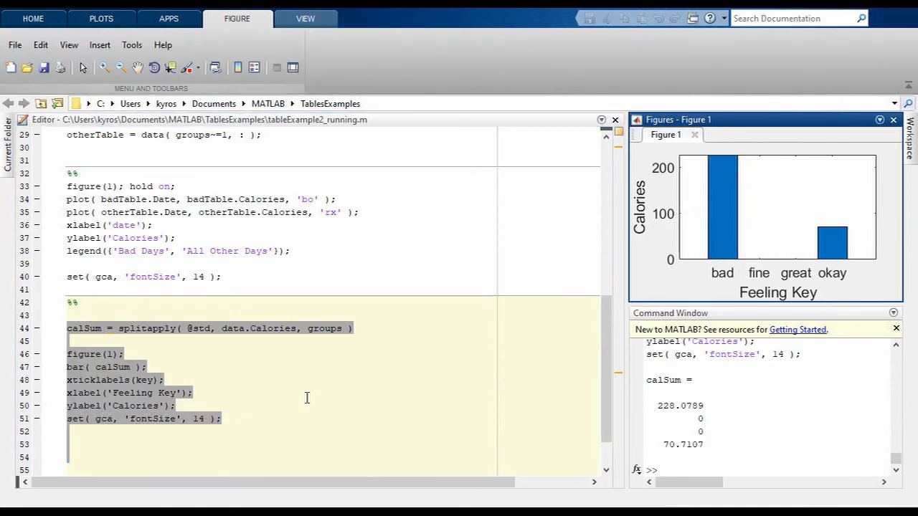
mouse_move(648, 287)
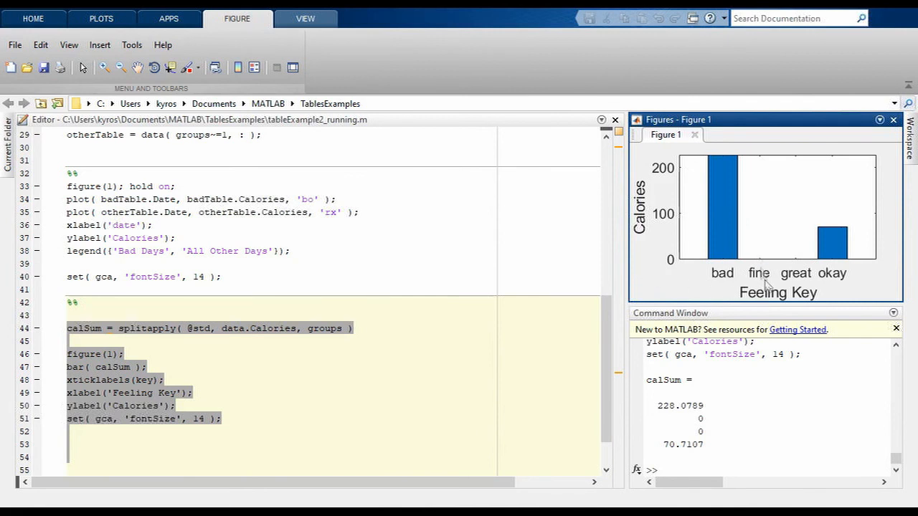
mouse_move(766, 286)
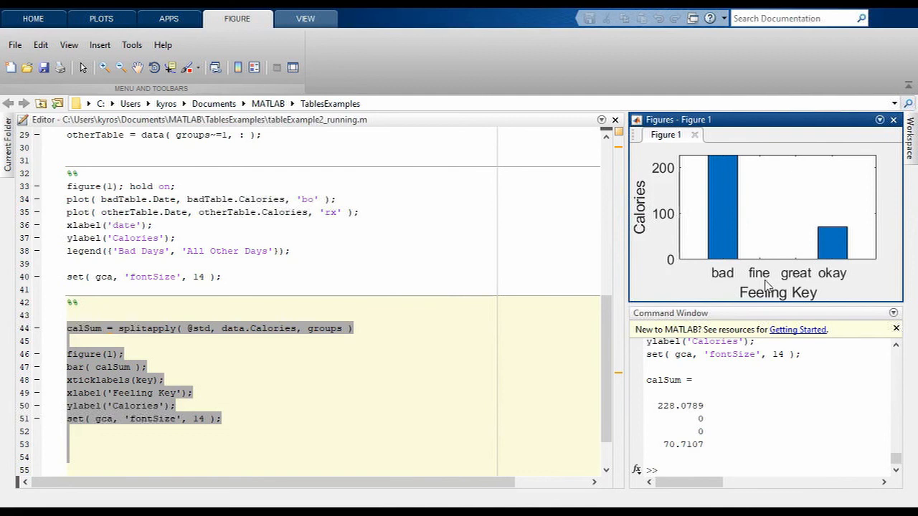